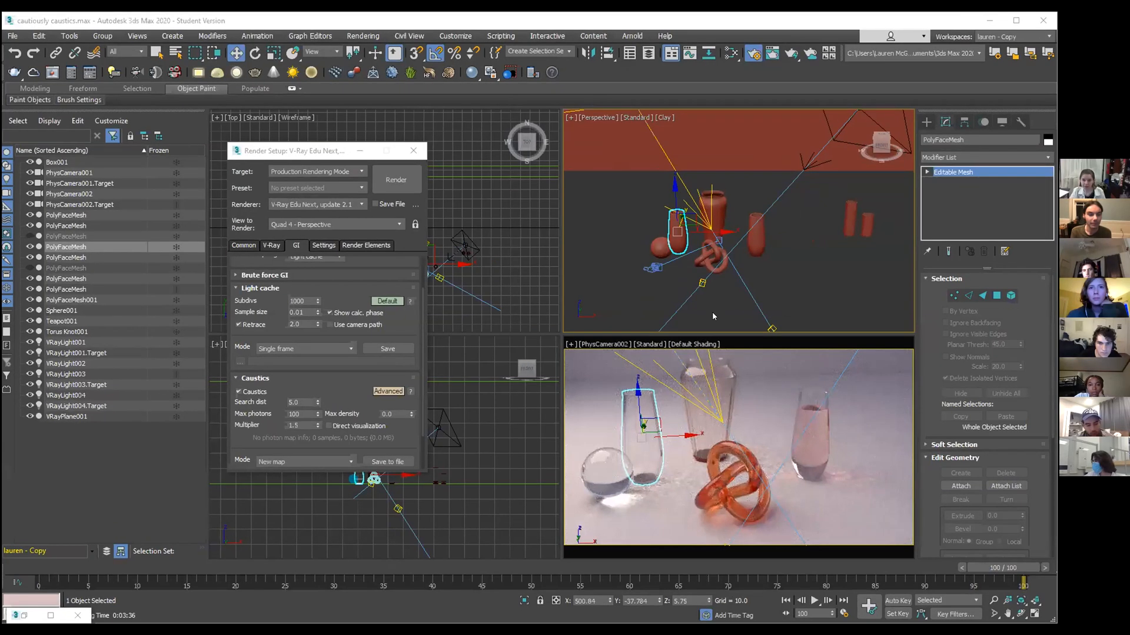
pyautogui.moveTo(696, 303)
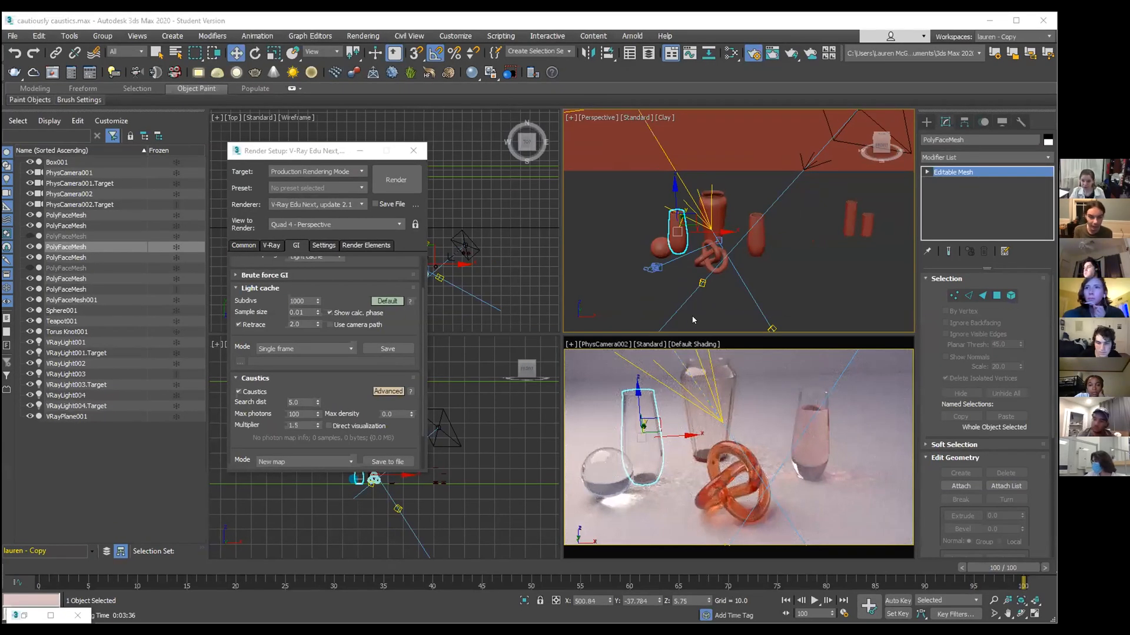
pyautogui.moveTo(762, 309)
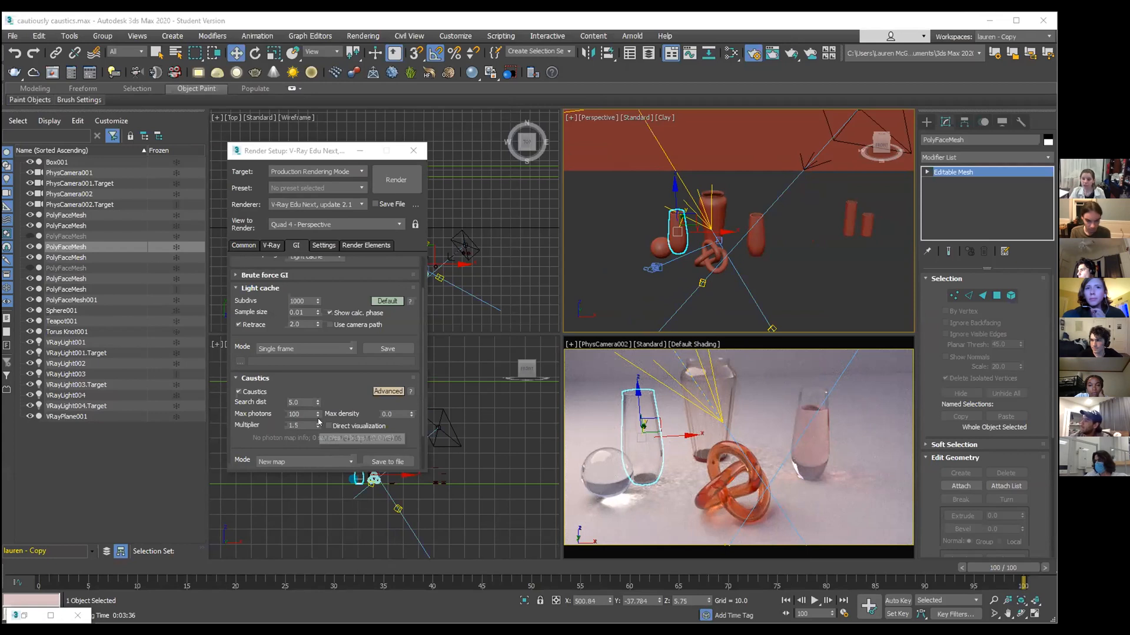
pyautogui.moveTo(296, 426)
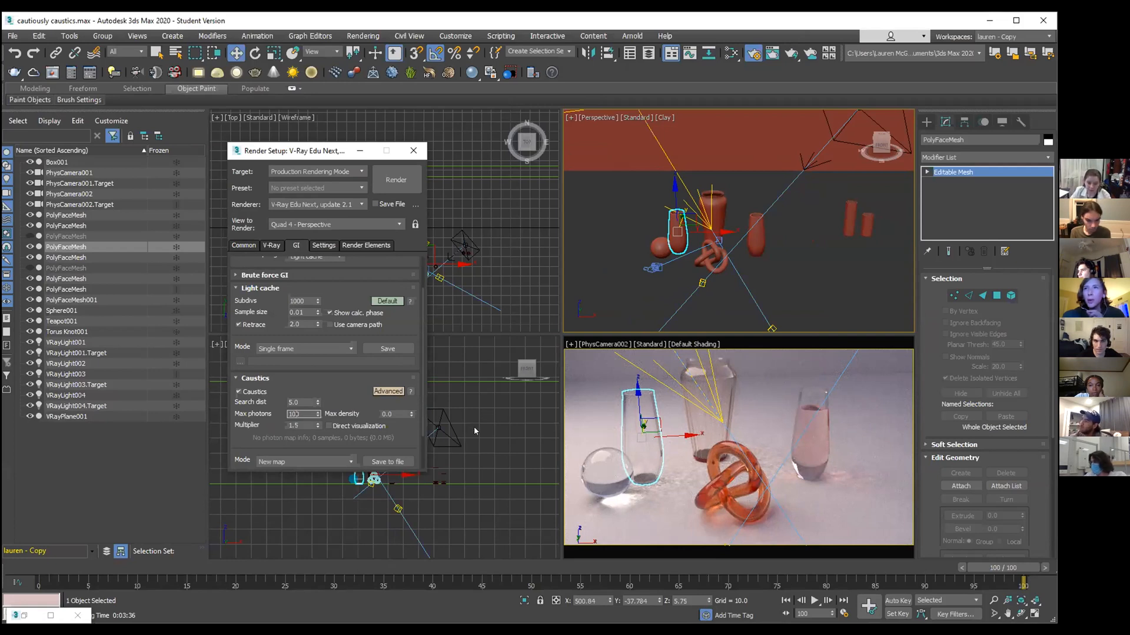
pyautogui.moveTo(480, 419)
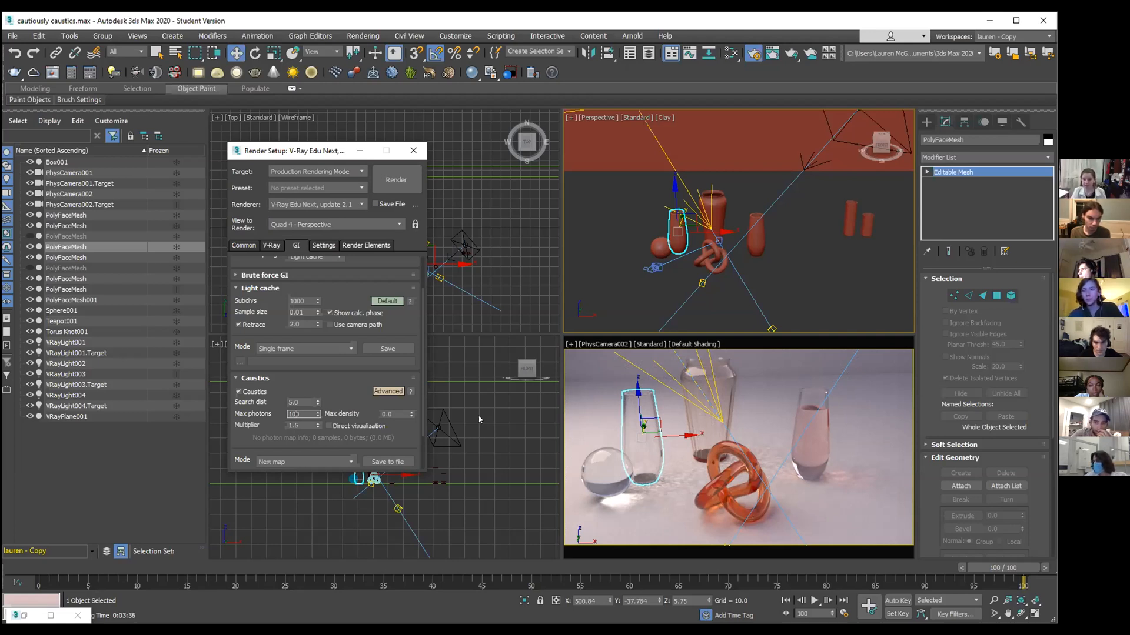
pyautogui.moveTo(483, 395)
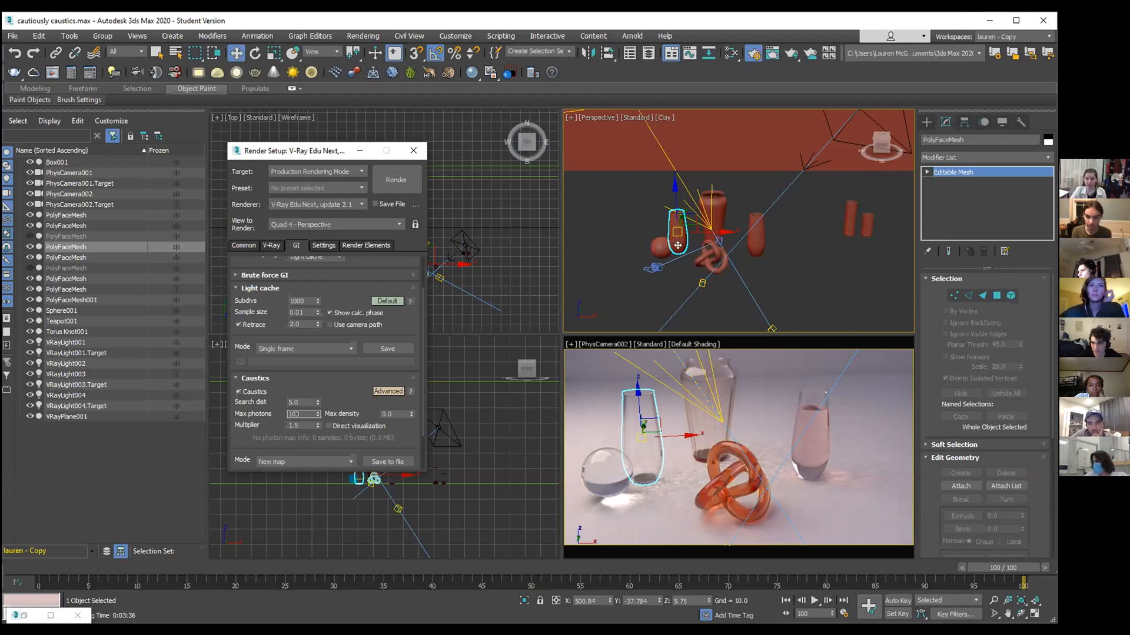
# - Switch the Caustics rollout from Advanced to Default mode, keeping caustics enabled
pyautogui.rightClick(677, 244)
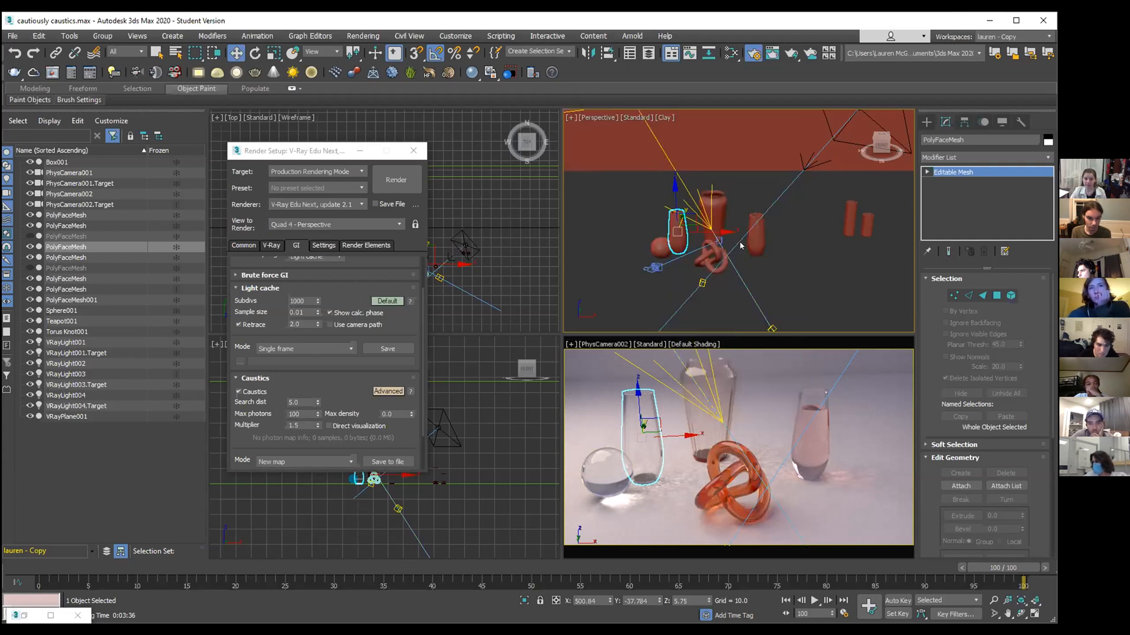
pyautogui.rightClick(739, 245)
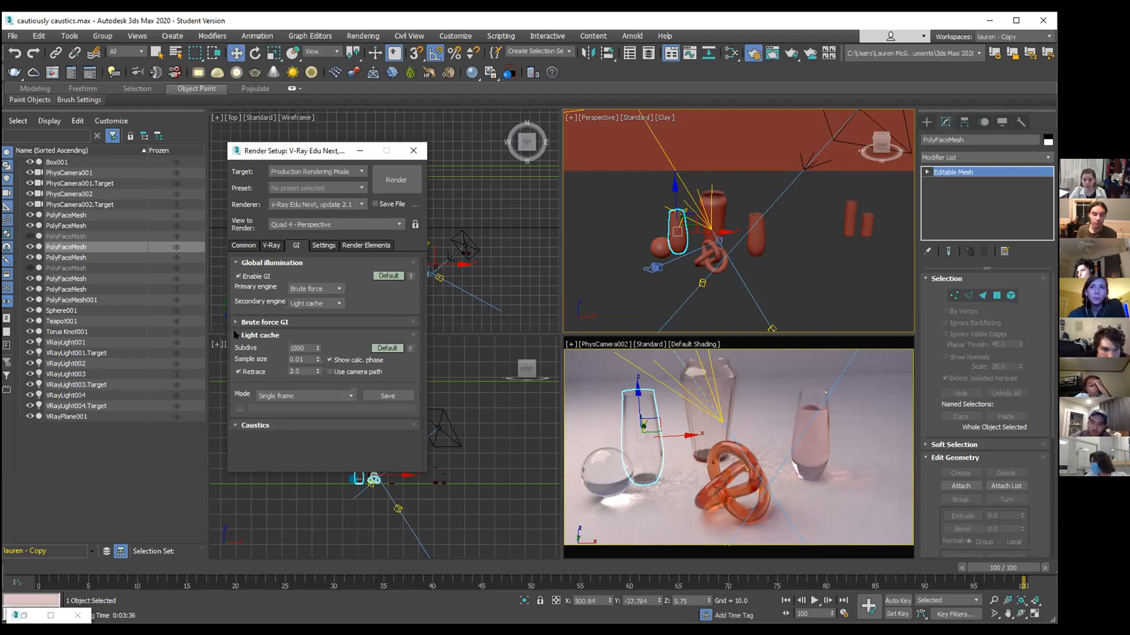
pyautogui.click(255, 425)
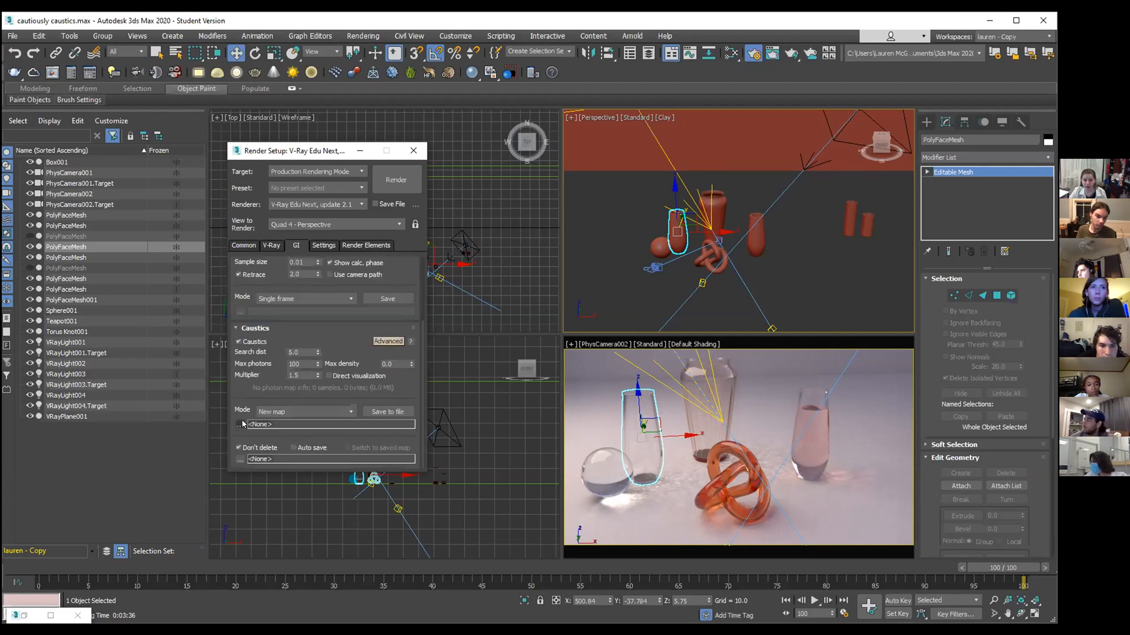
pyautogui.moveTo(374, 332)
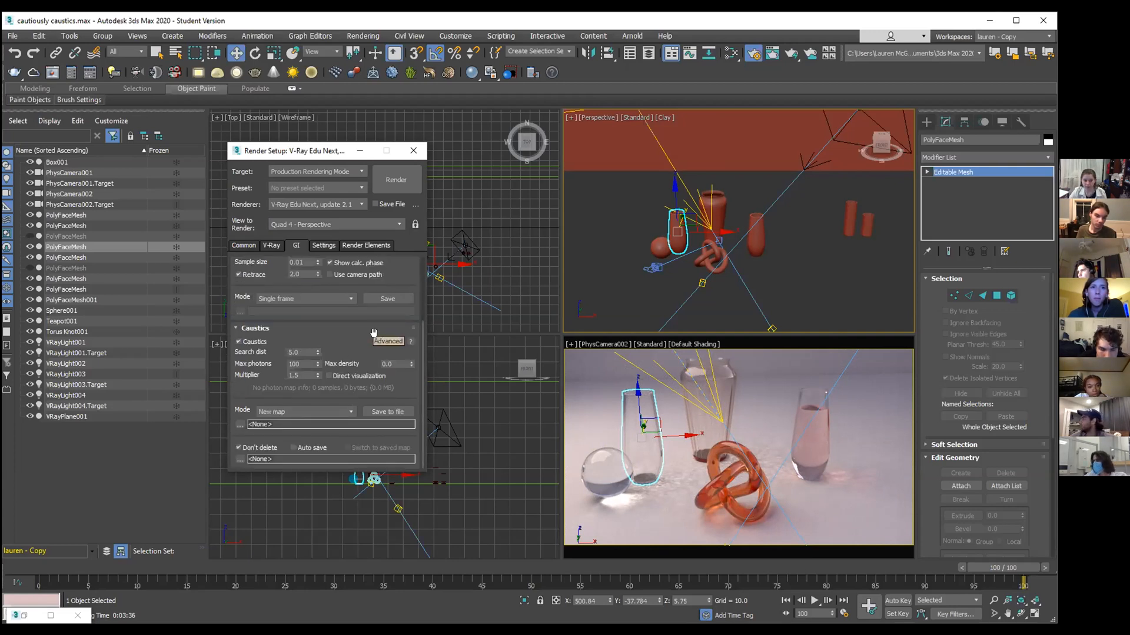
pyautogui.moveTo(365, 325)
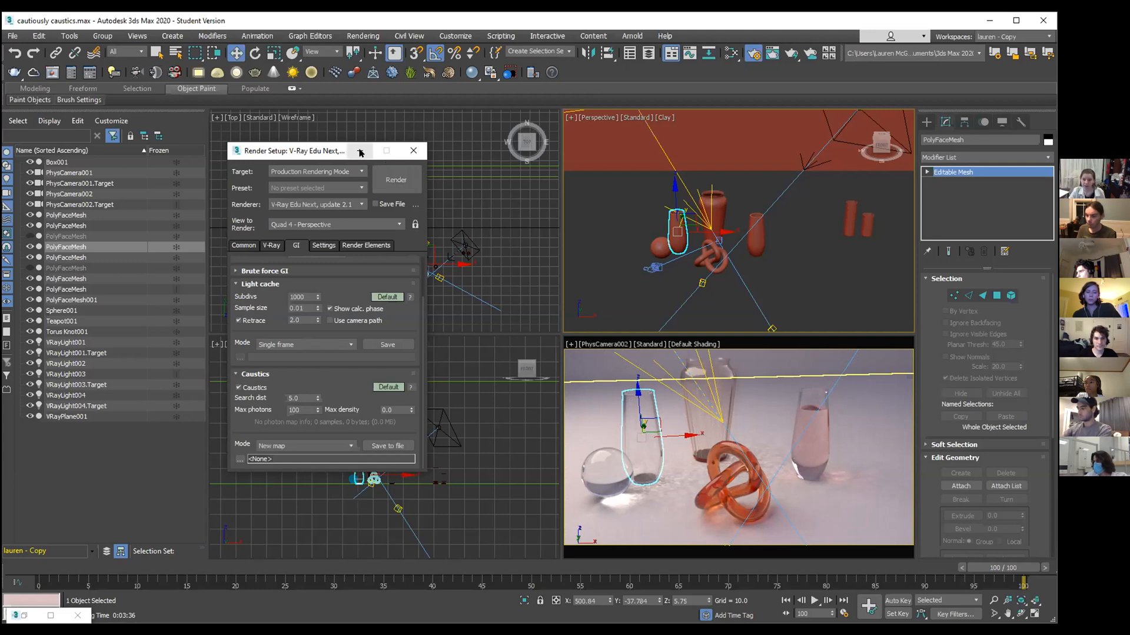
pyautogui.moveTo(361, 150)
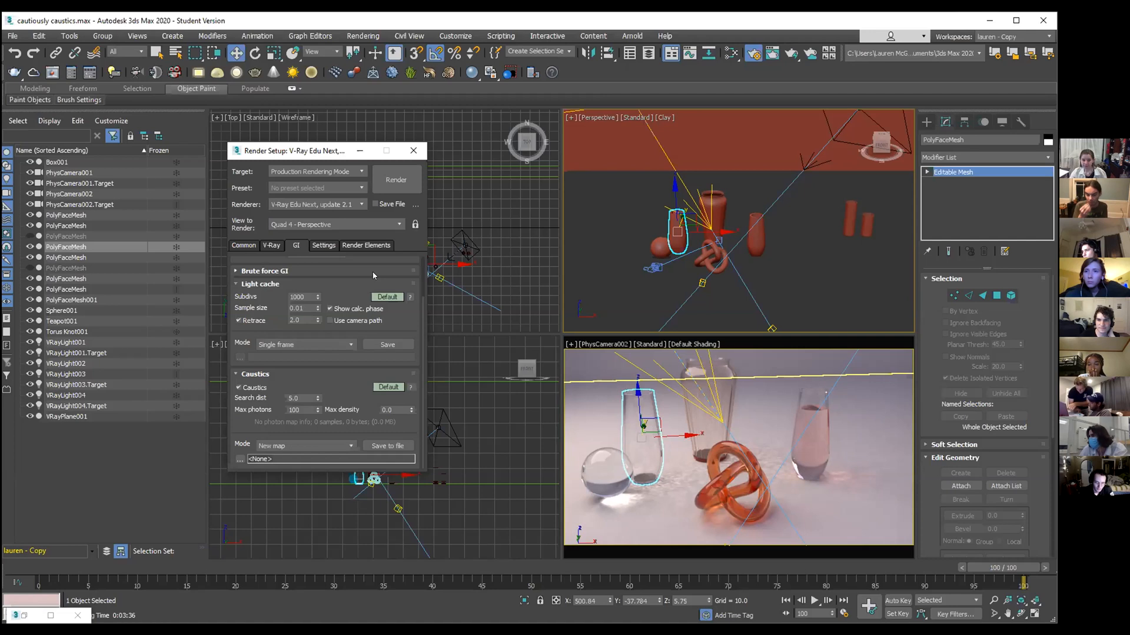
pyautogui.moveTo(408, 480)
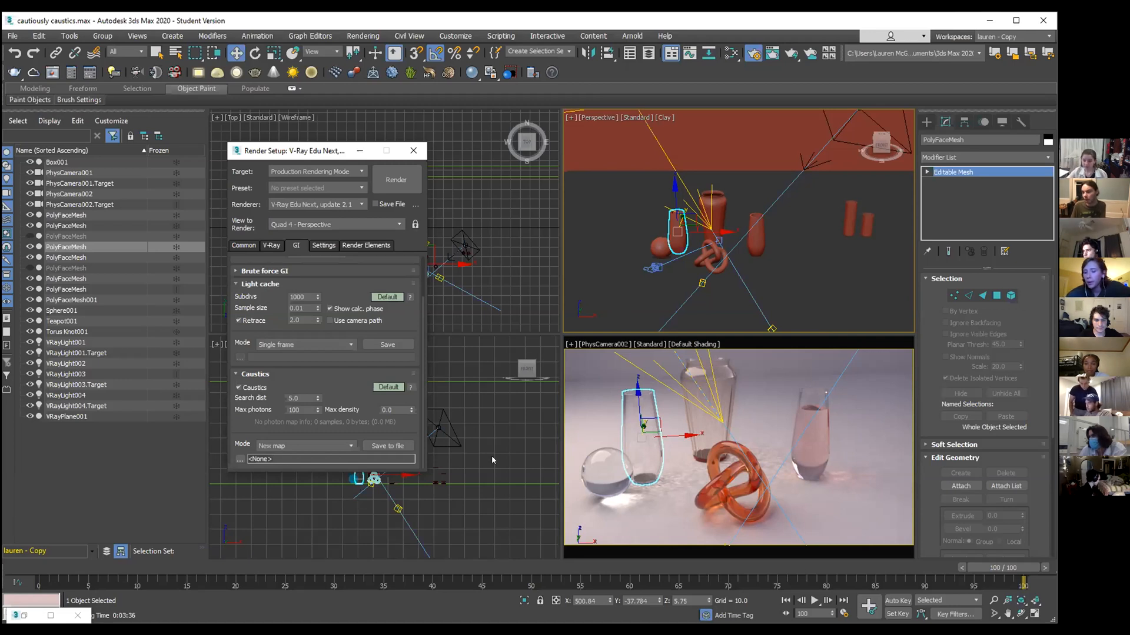
pyautogui.moveTo(513, 454)
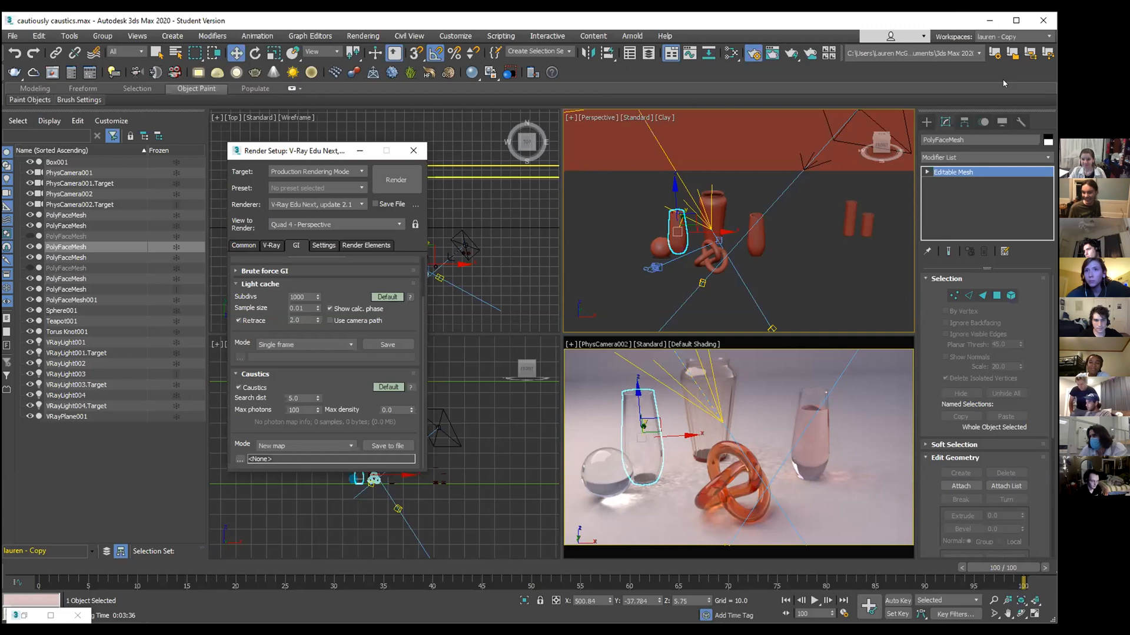
pyautogui.moveTo(865, 300)
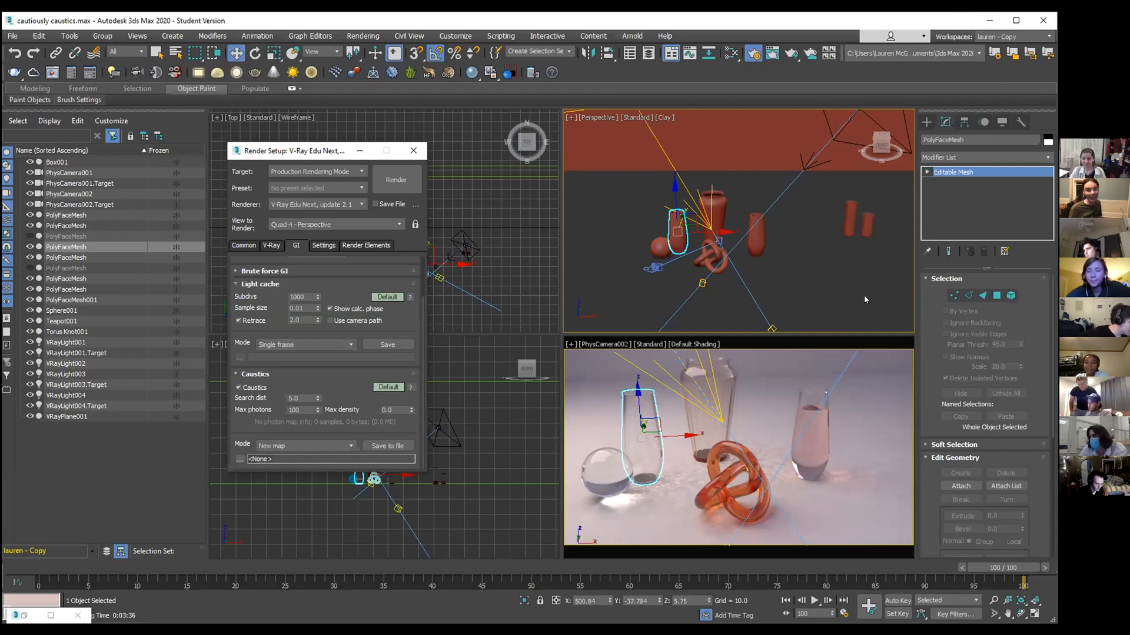